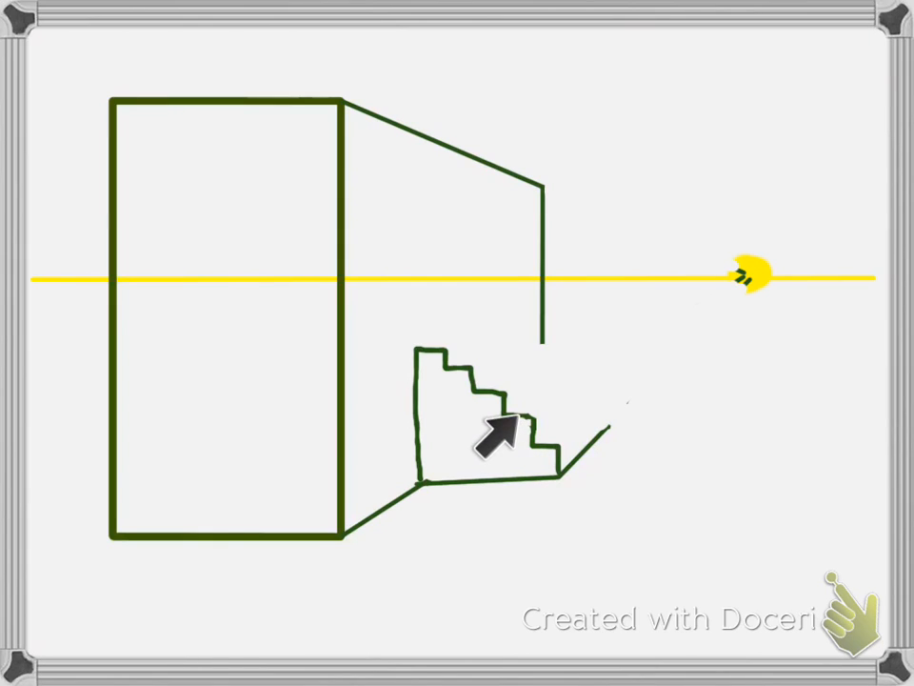
pyautogui.moveTo(447, 376)
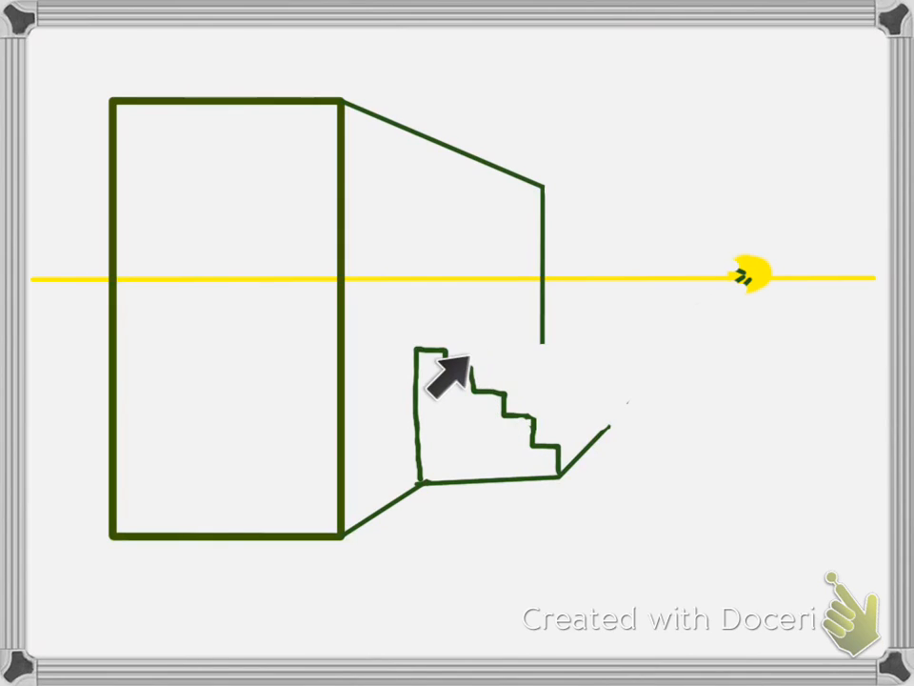